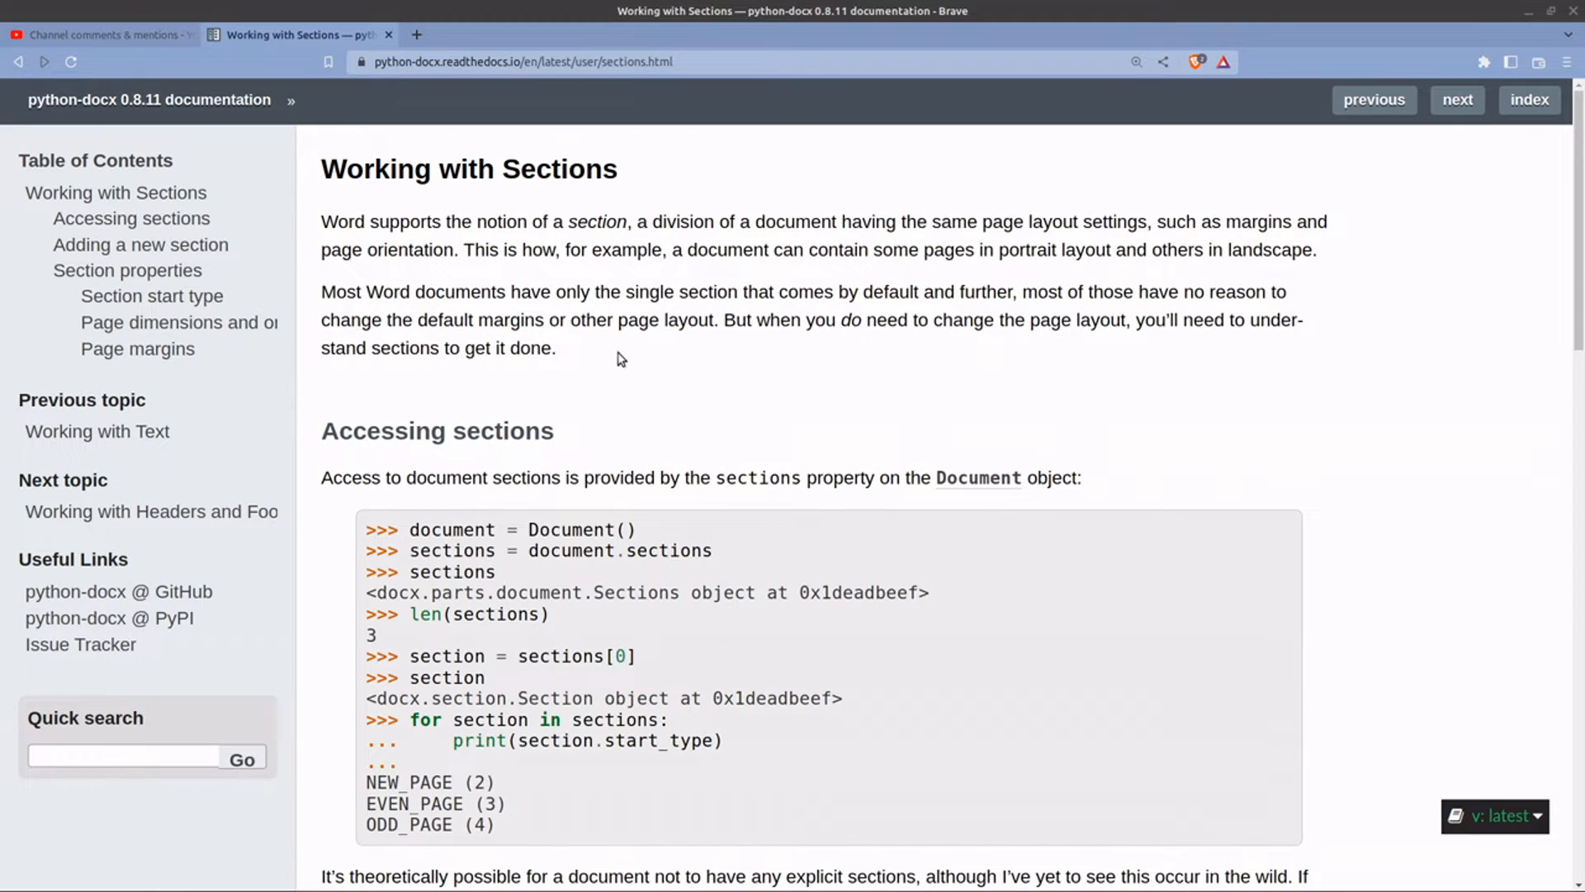
- Review the python-docx page orientation docs and copy the example script saving demo.docx
{"action": "scroll", "scroll_direction": "down", "scroll_amount": 3}
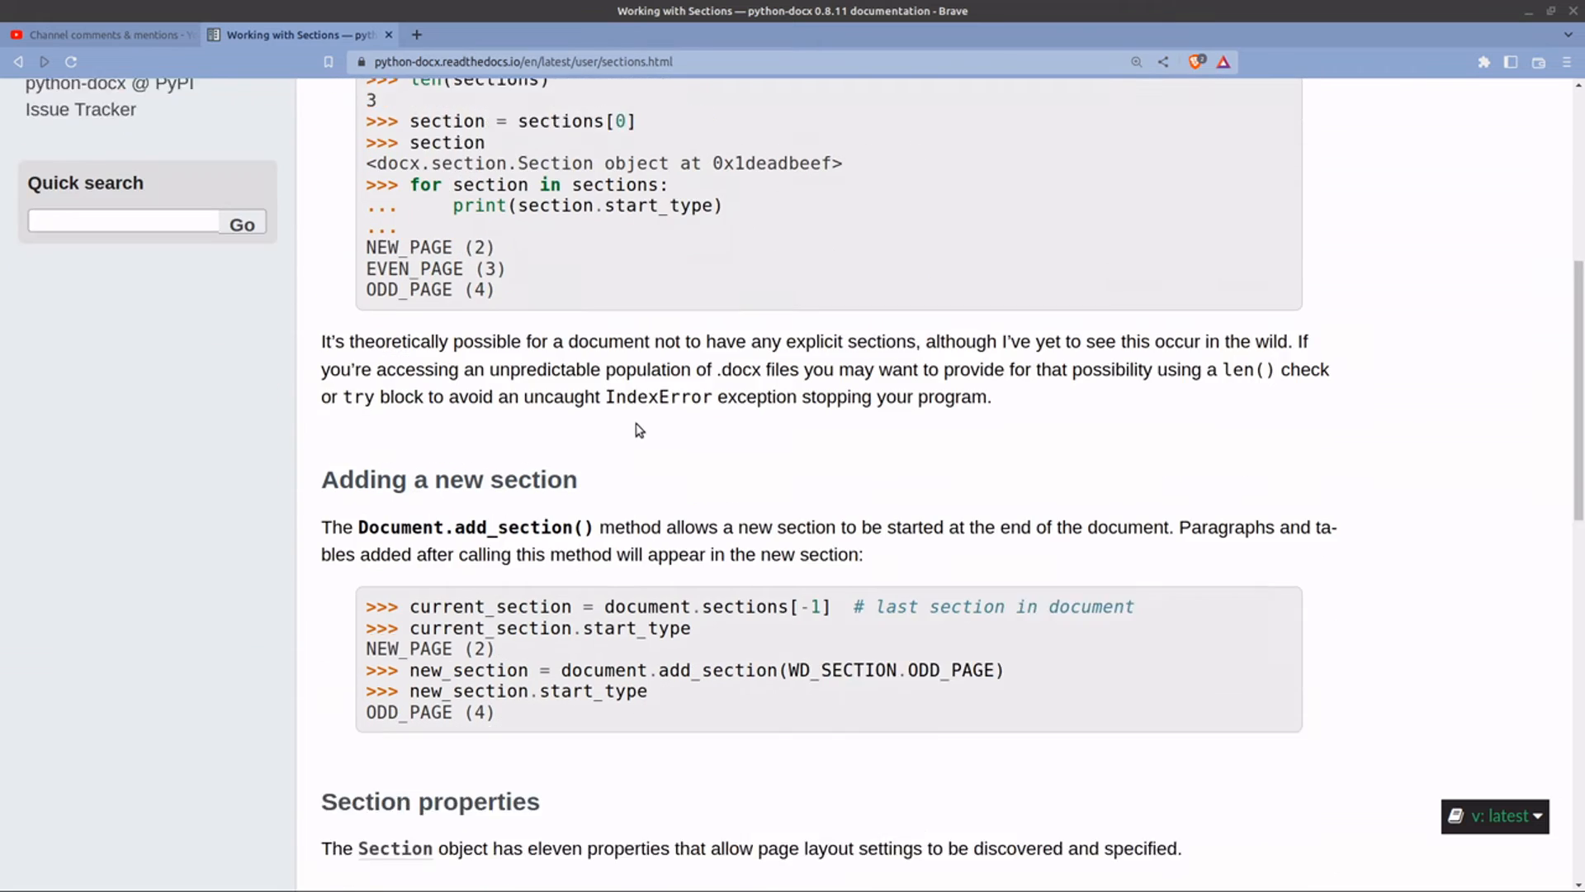
{"action": "scroll", "scroll_direction": "down", "scroll_amount": 3}
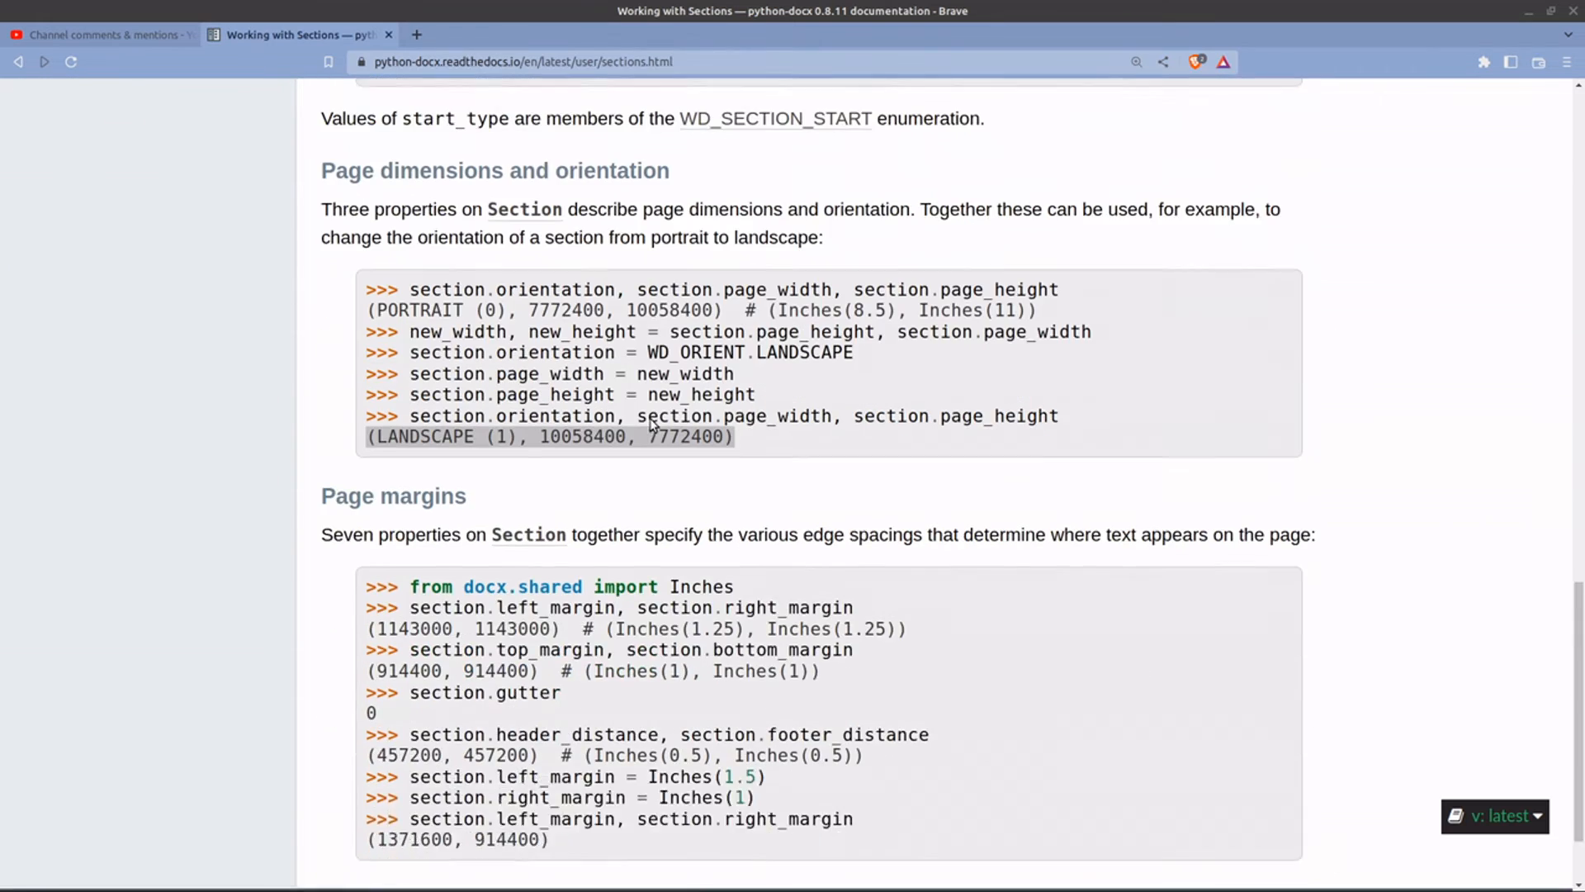
{"action": "scroll", "scroll_direction": "down", "scroll_amount": 3}
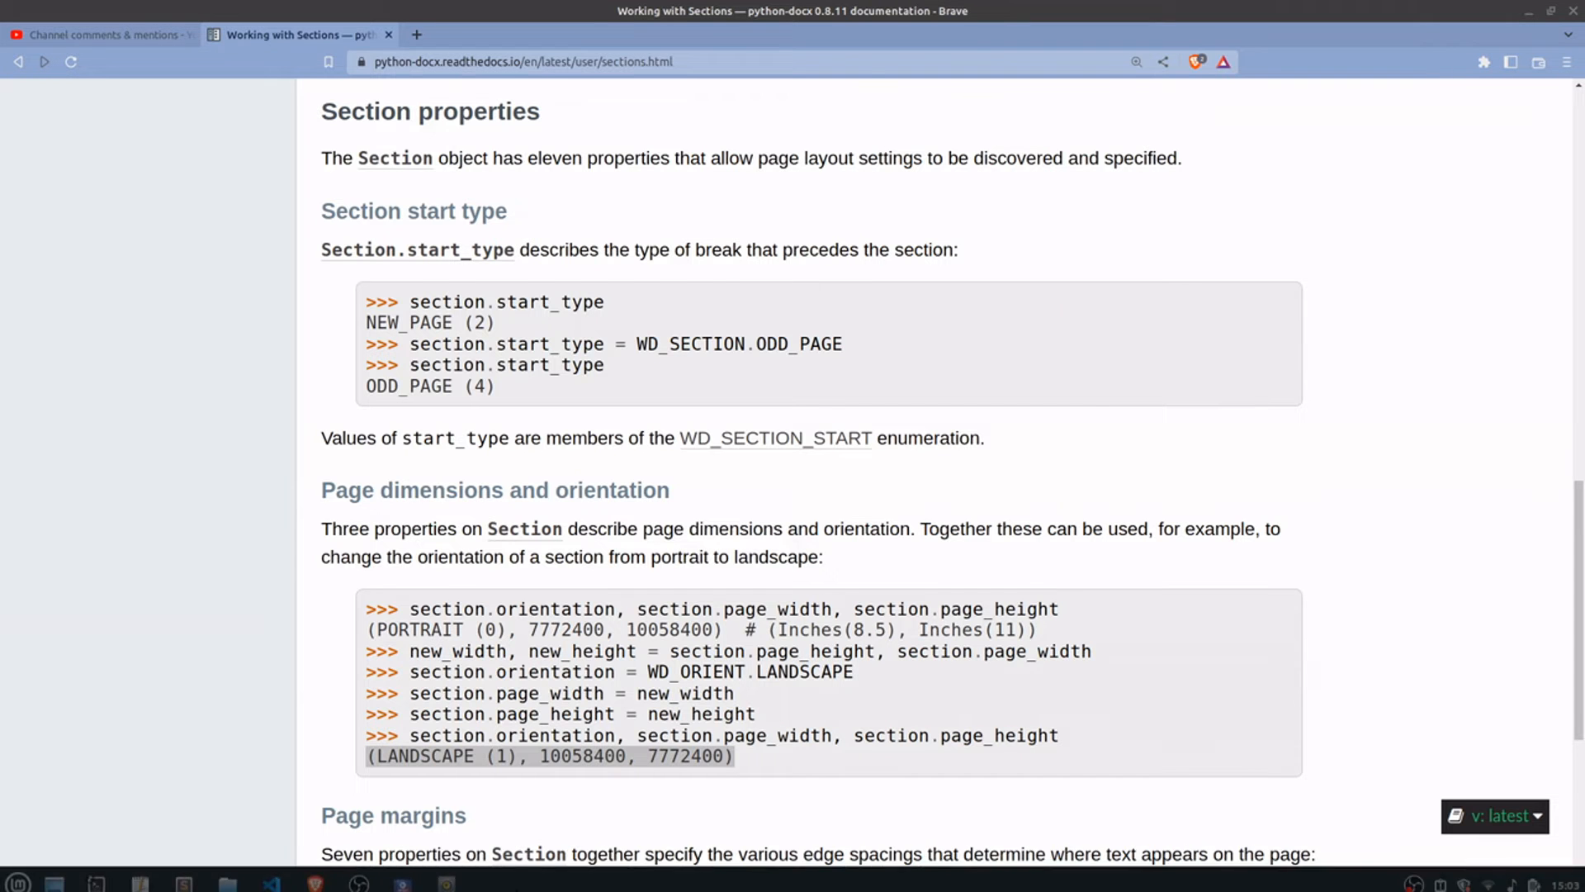
{"action": "mouse_move", "coordinate": [314, 872]}
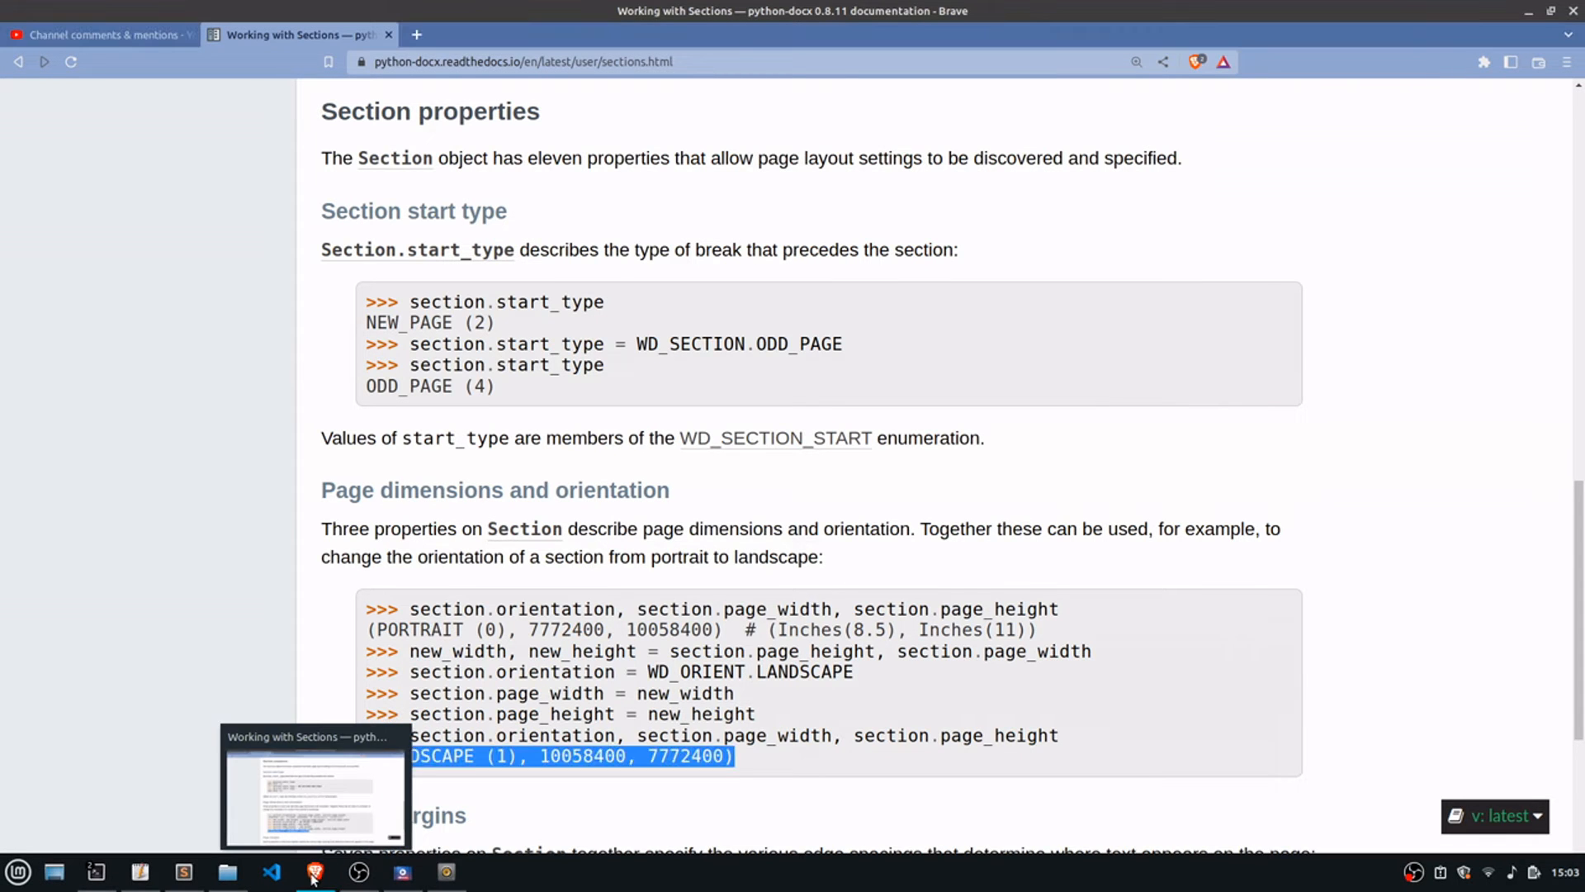
{"action": "scroll", "scroll_direction": "up", "scroll_amount": 3}
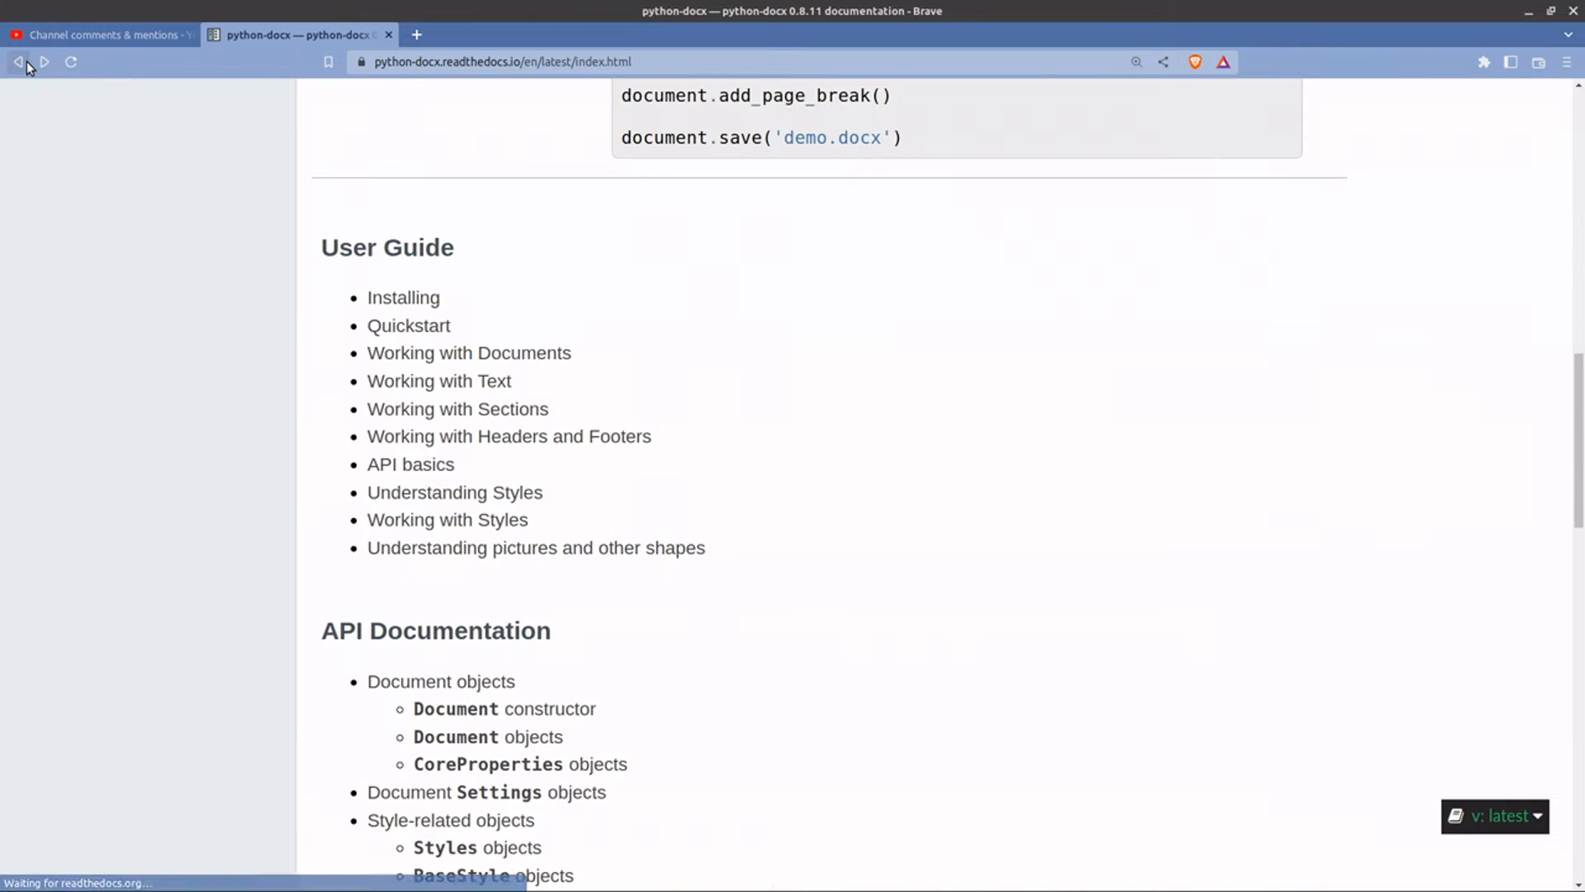
{"action": "scroll", "scroll_direction": "up", "scroll_amount": 3}
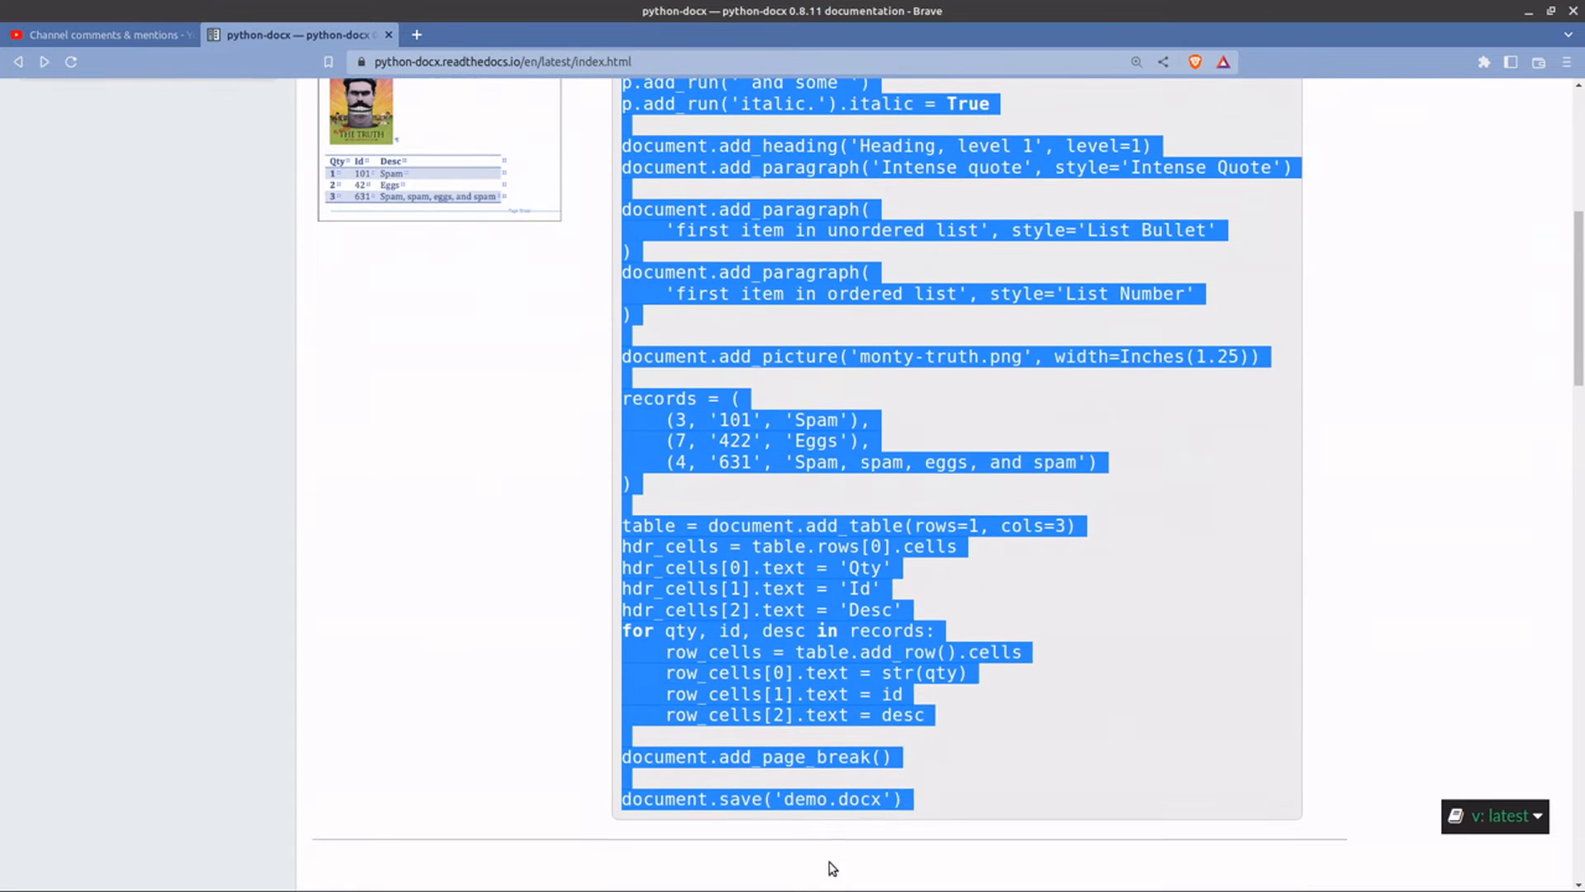
{"action": "key", "text": "alt+tab"}
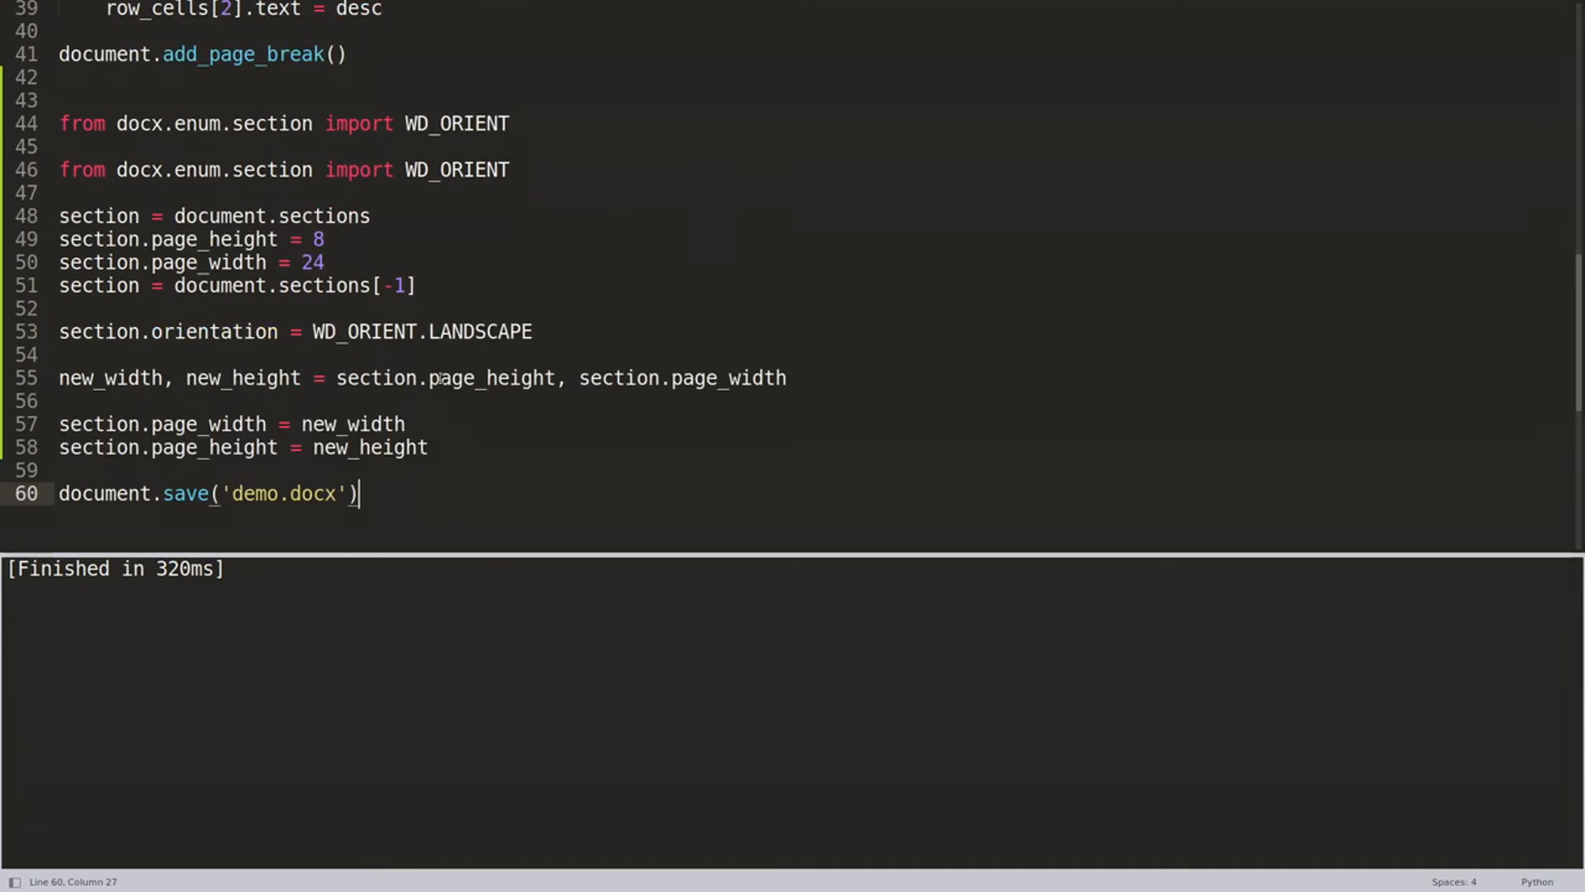
- Add a ## marker on line 43, change page width from 24 to 11, and select WD_ORIENT
{"action": "scroll", "scroll_direction": "up", "scroll_amount": 3}
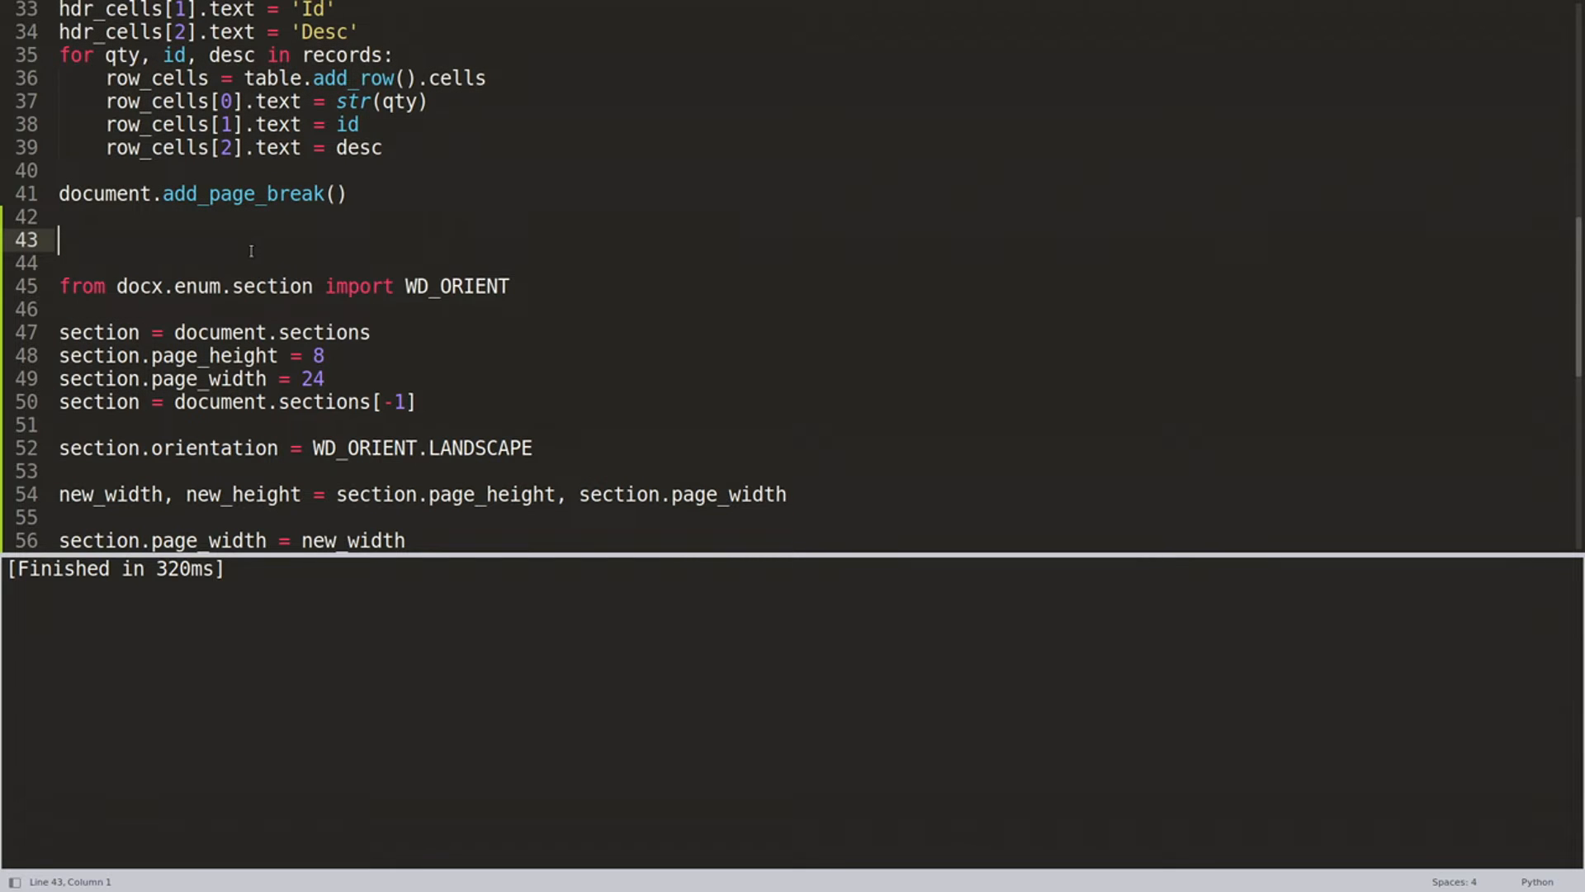
{"action": "type", "text": "##"}
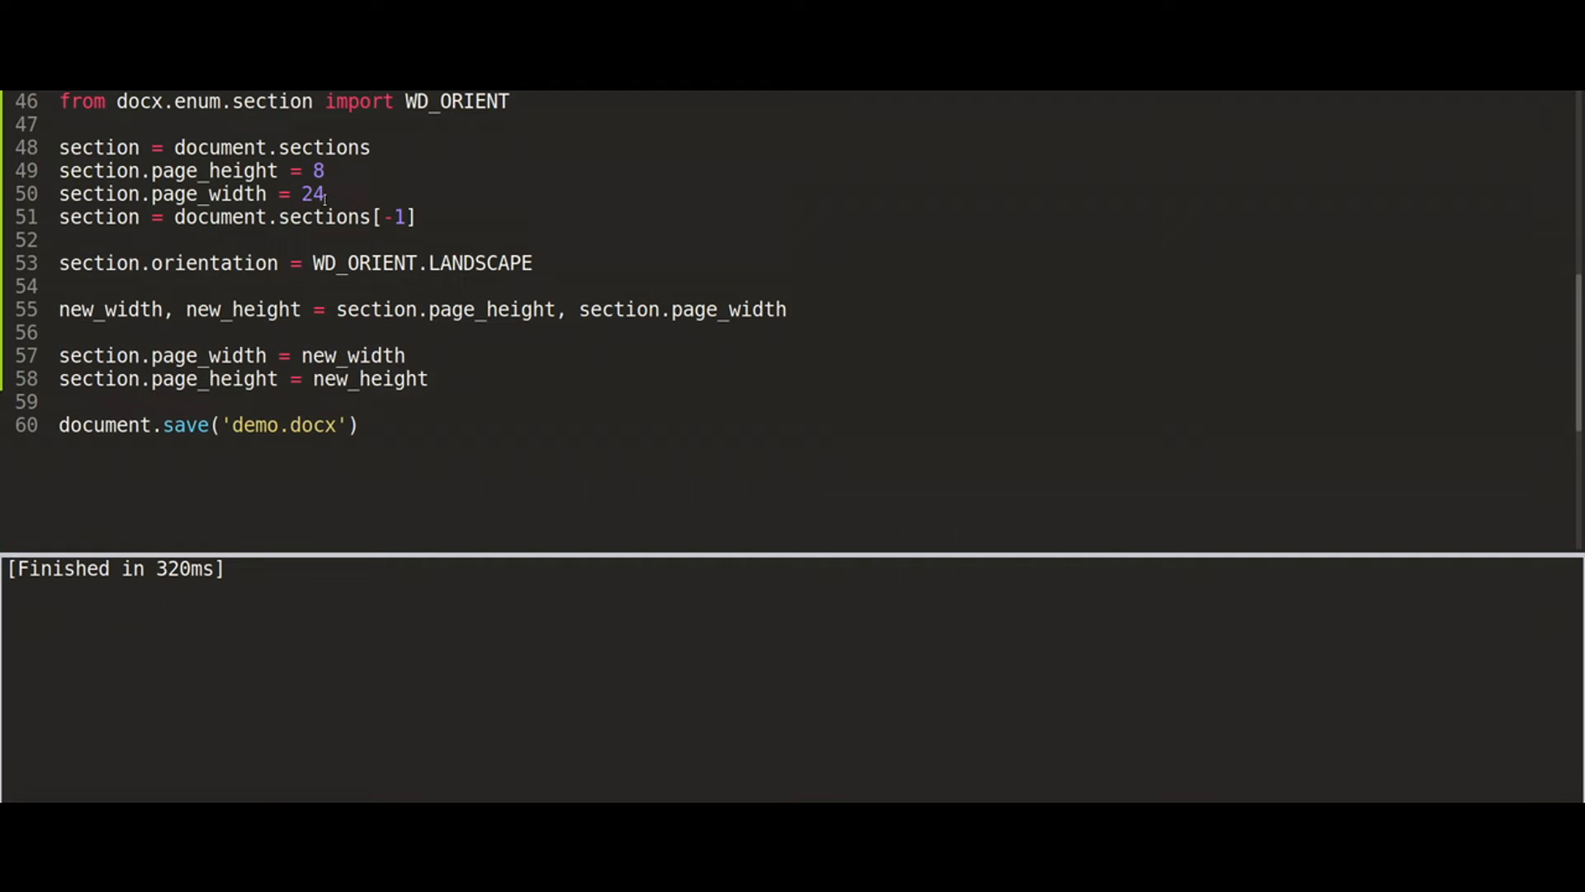
{"action": "type", "text": "11"}
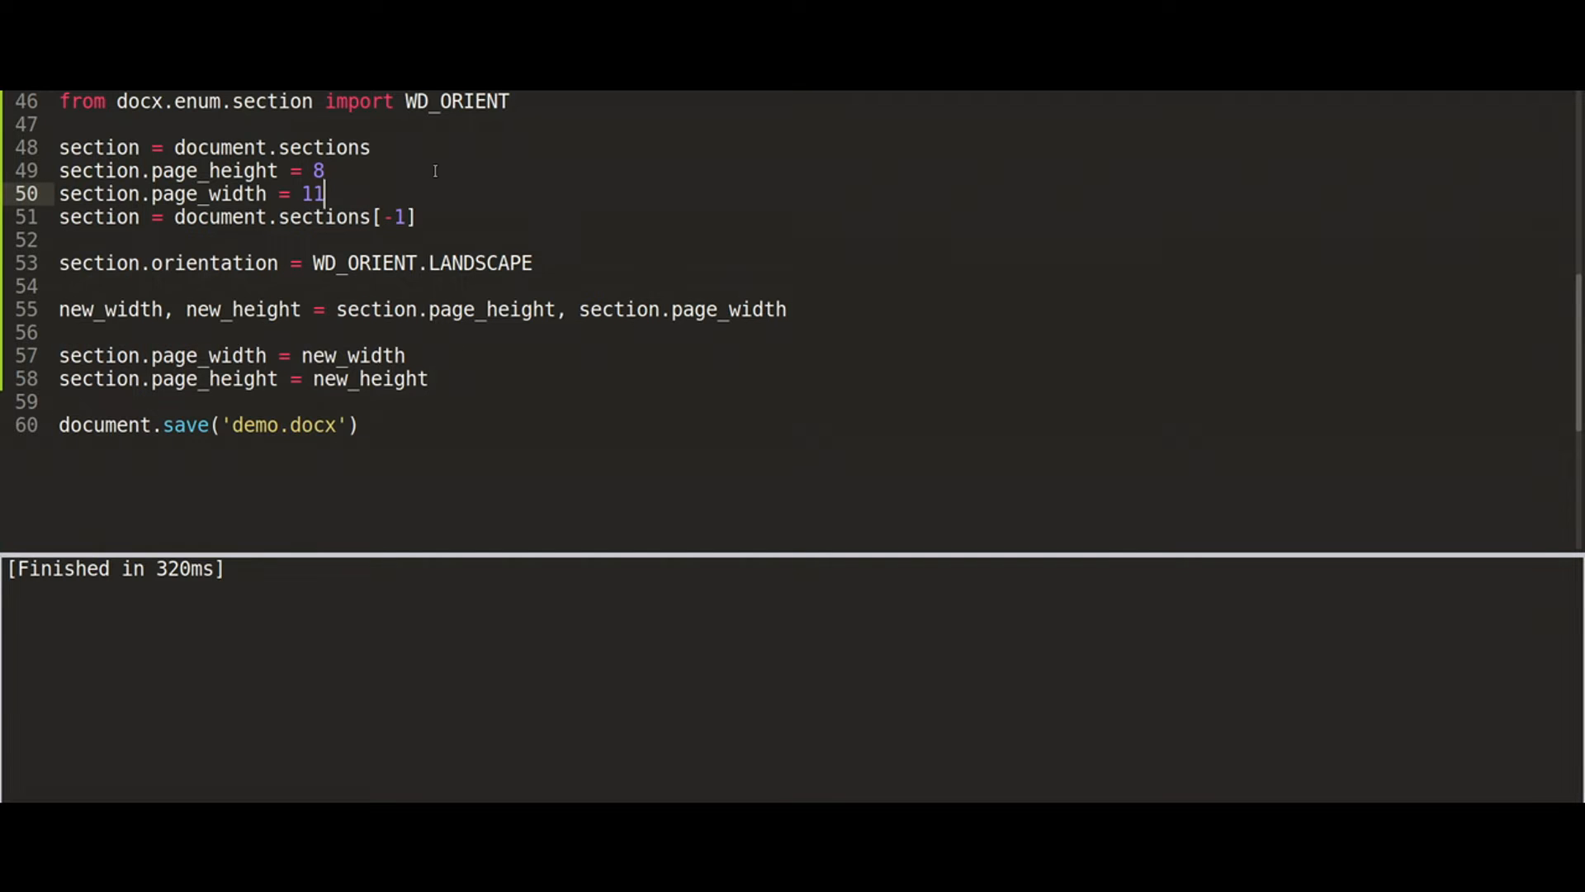
{"action": "left_click", "coordinate": [325, 170]}
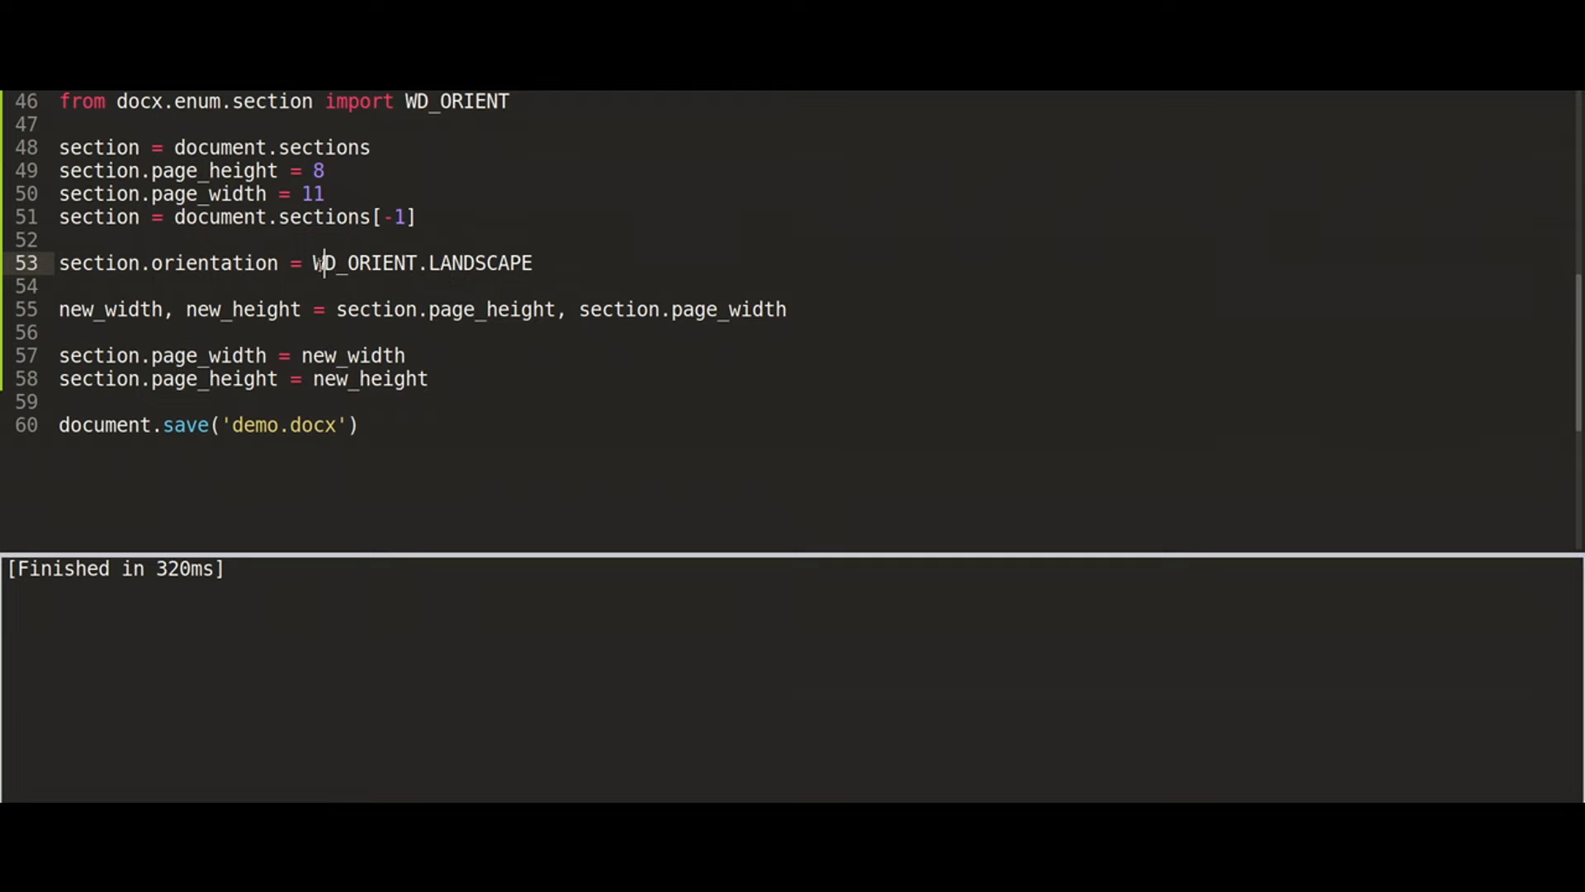
{"action": "double_click", "coordinate": [480, 262]}
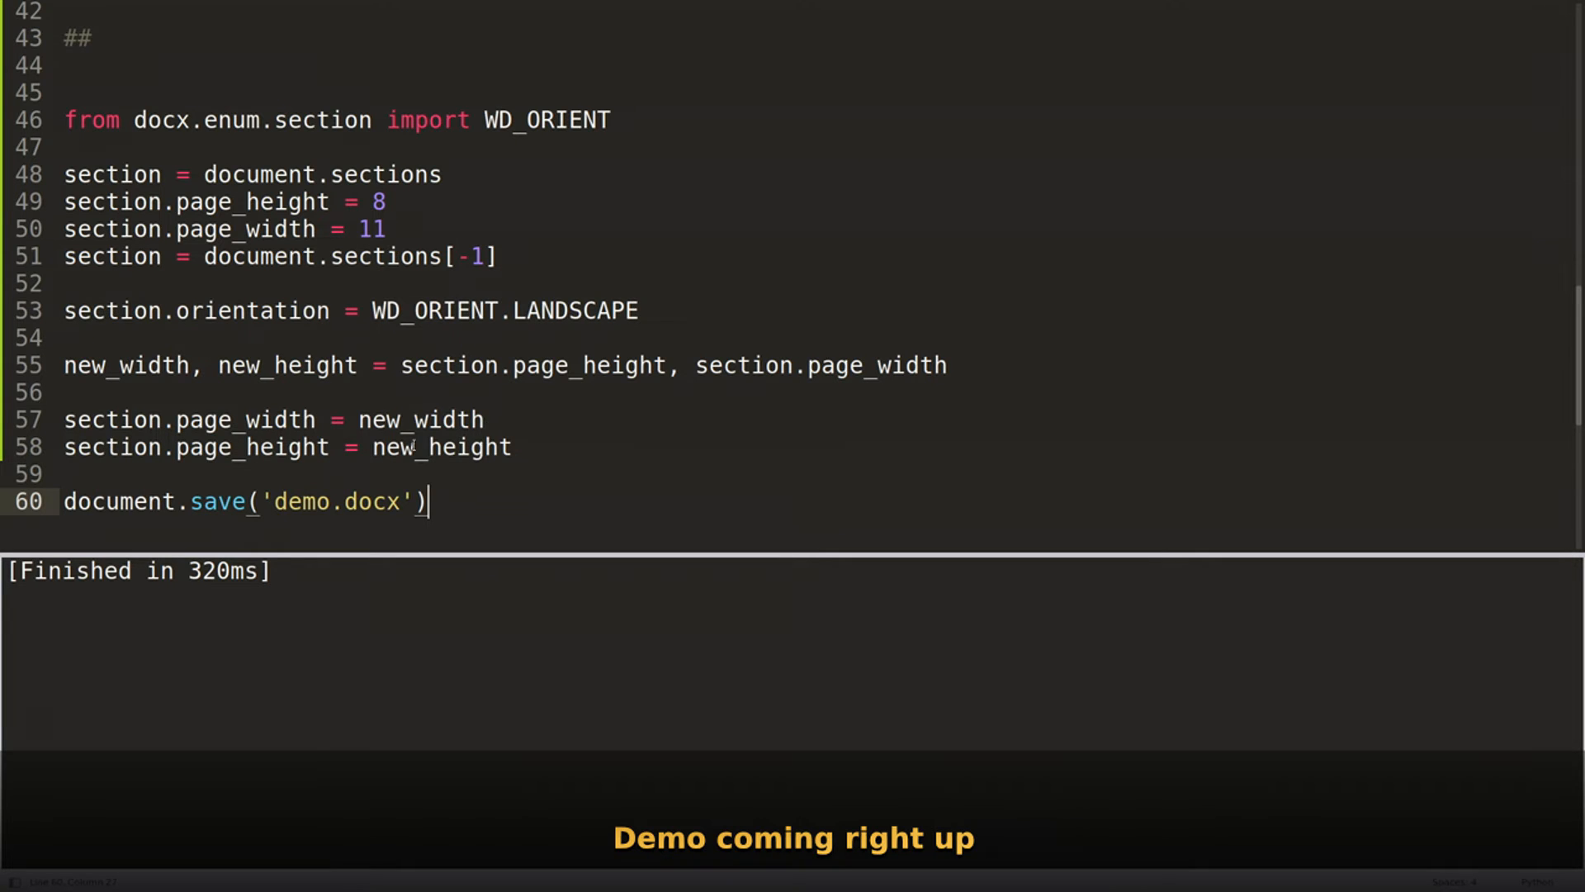
{"action": "mouse_move", "coordinate": [606, 498]}
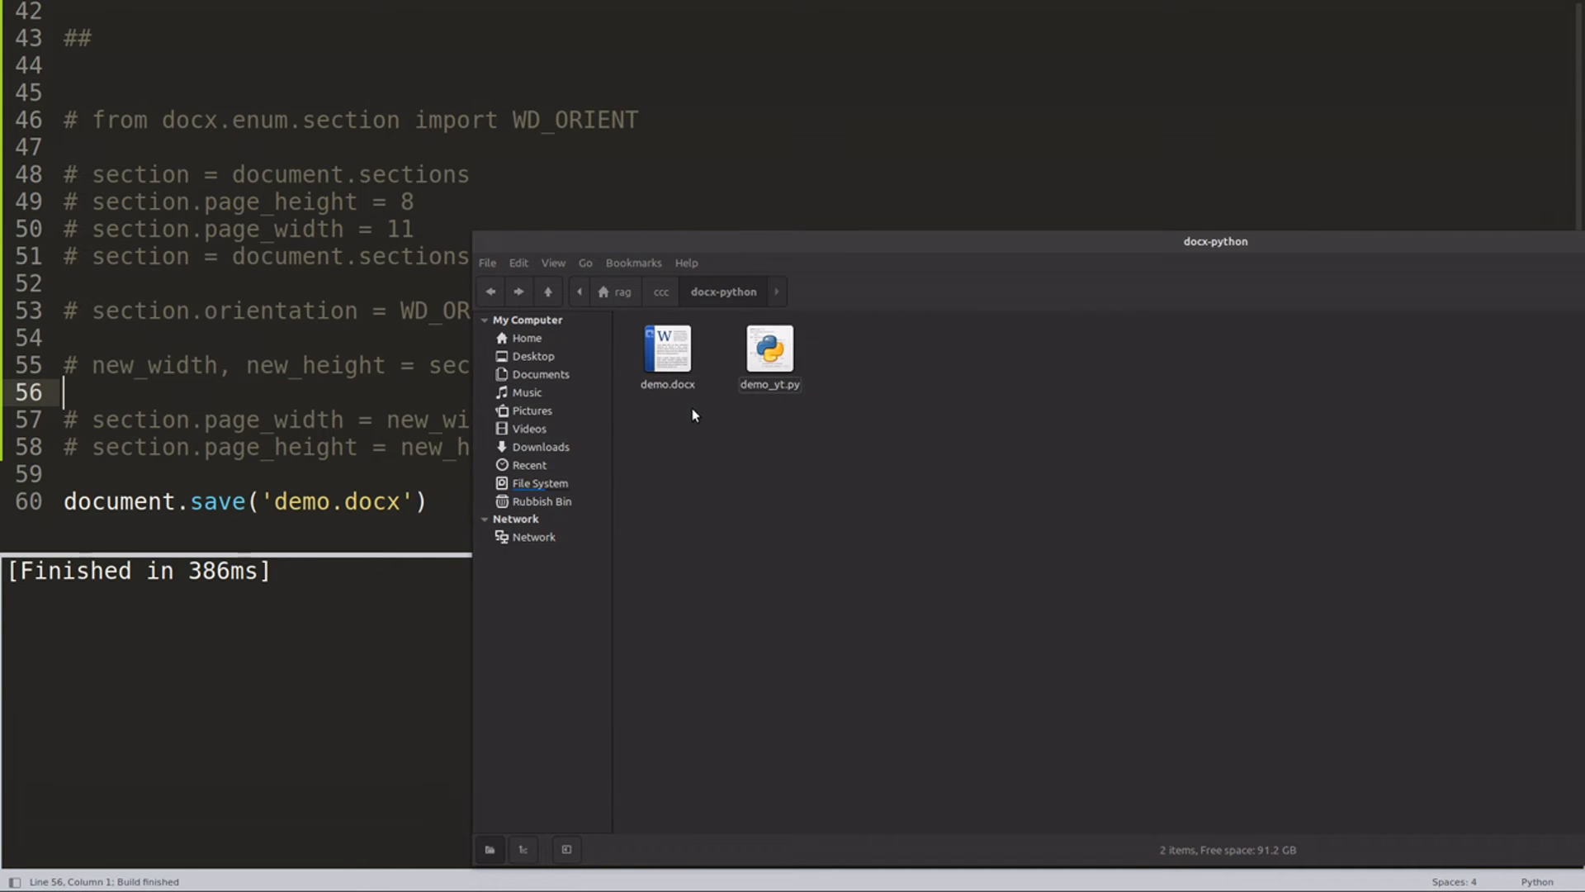
- Open demo.docx from the docx-python folder in LibreOffice
{"action": "left_click", "coordinate": [666, 355]}
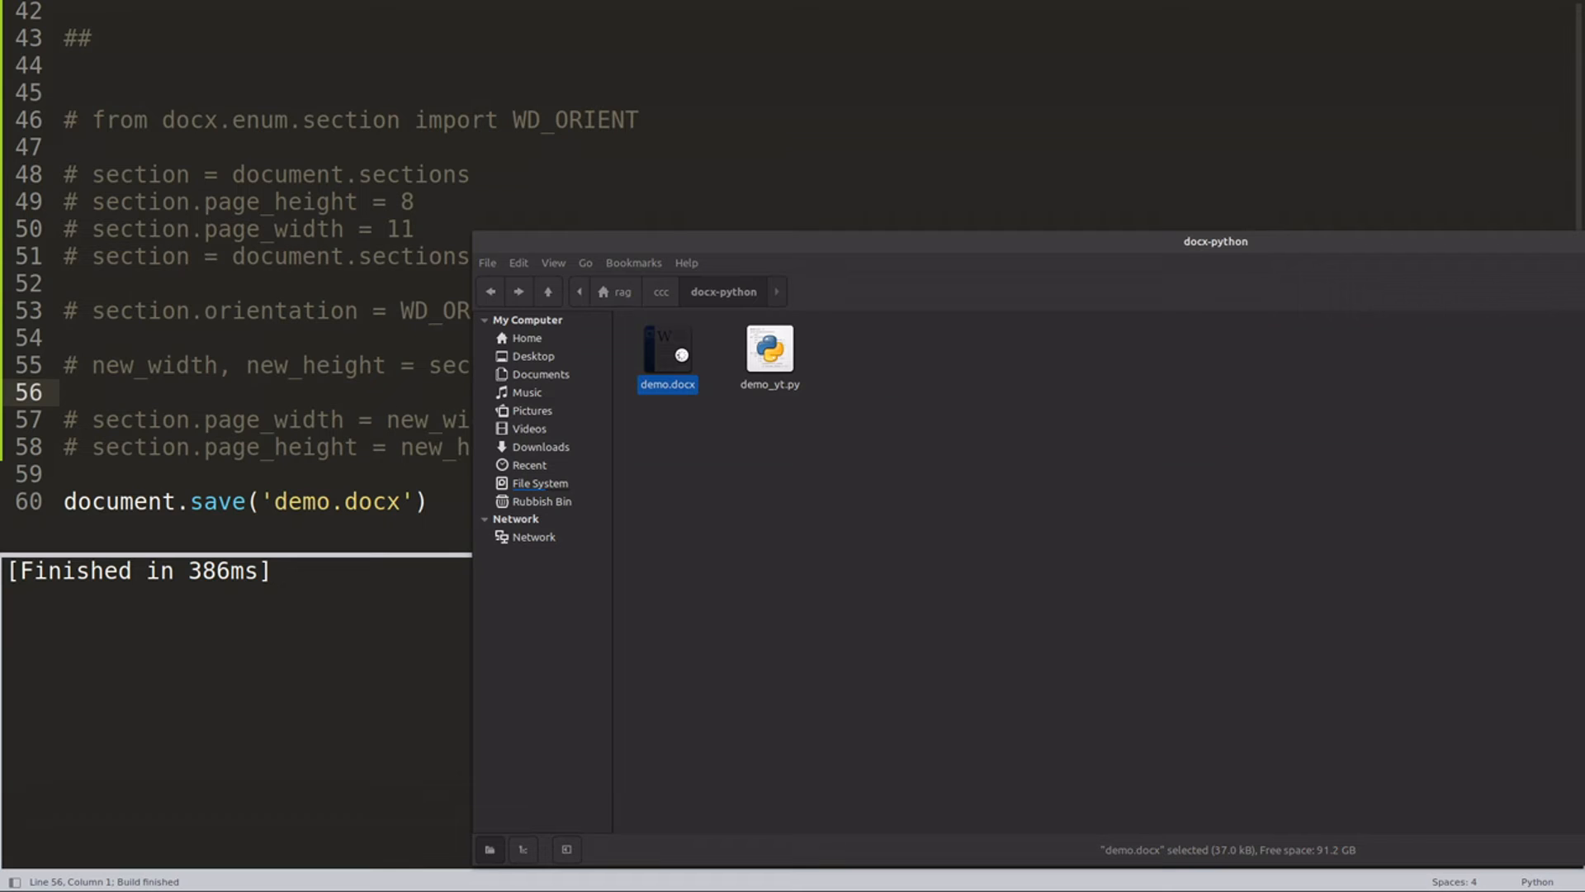
{"action": "double_click", "coordinate": [667, 348]}
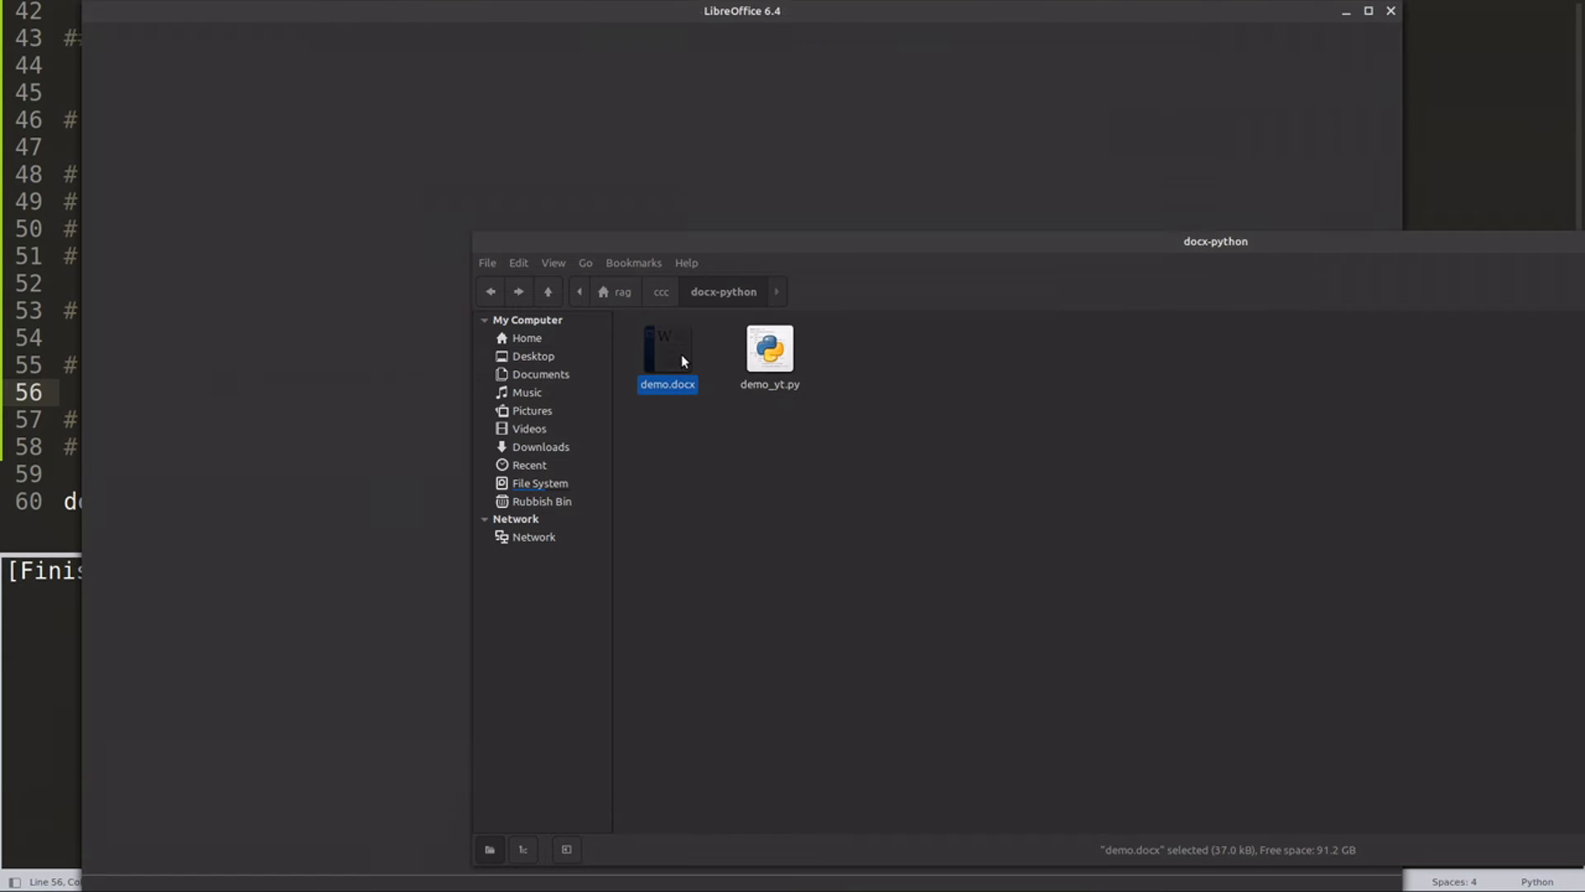
{"action": "double_click", "coordinate": [666, 348]}
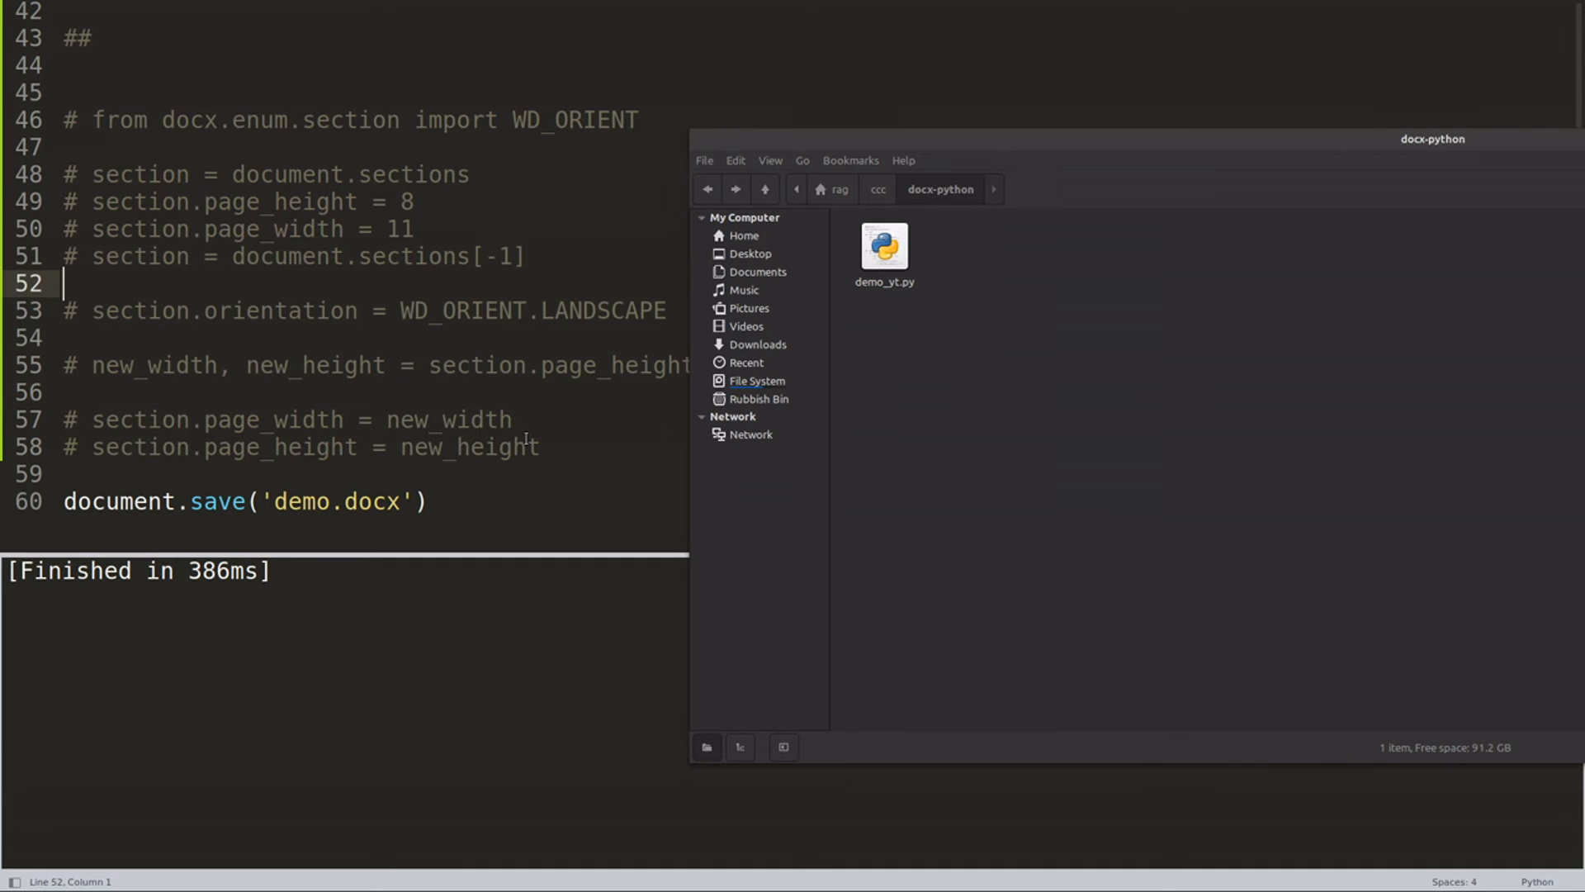
- Uncomment the orientation and page-size lines, then open the regenerated demo.docx
{"action": "left_click_drag", "start_coordinate": [91, 119], "coordinate": [539, 446]}
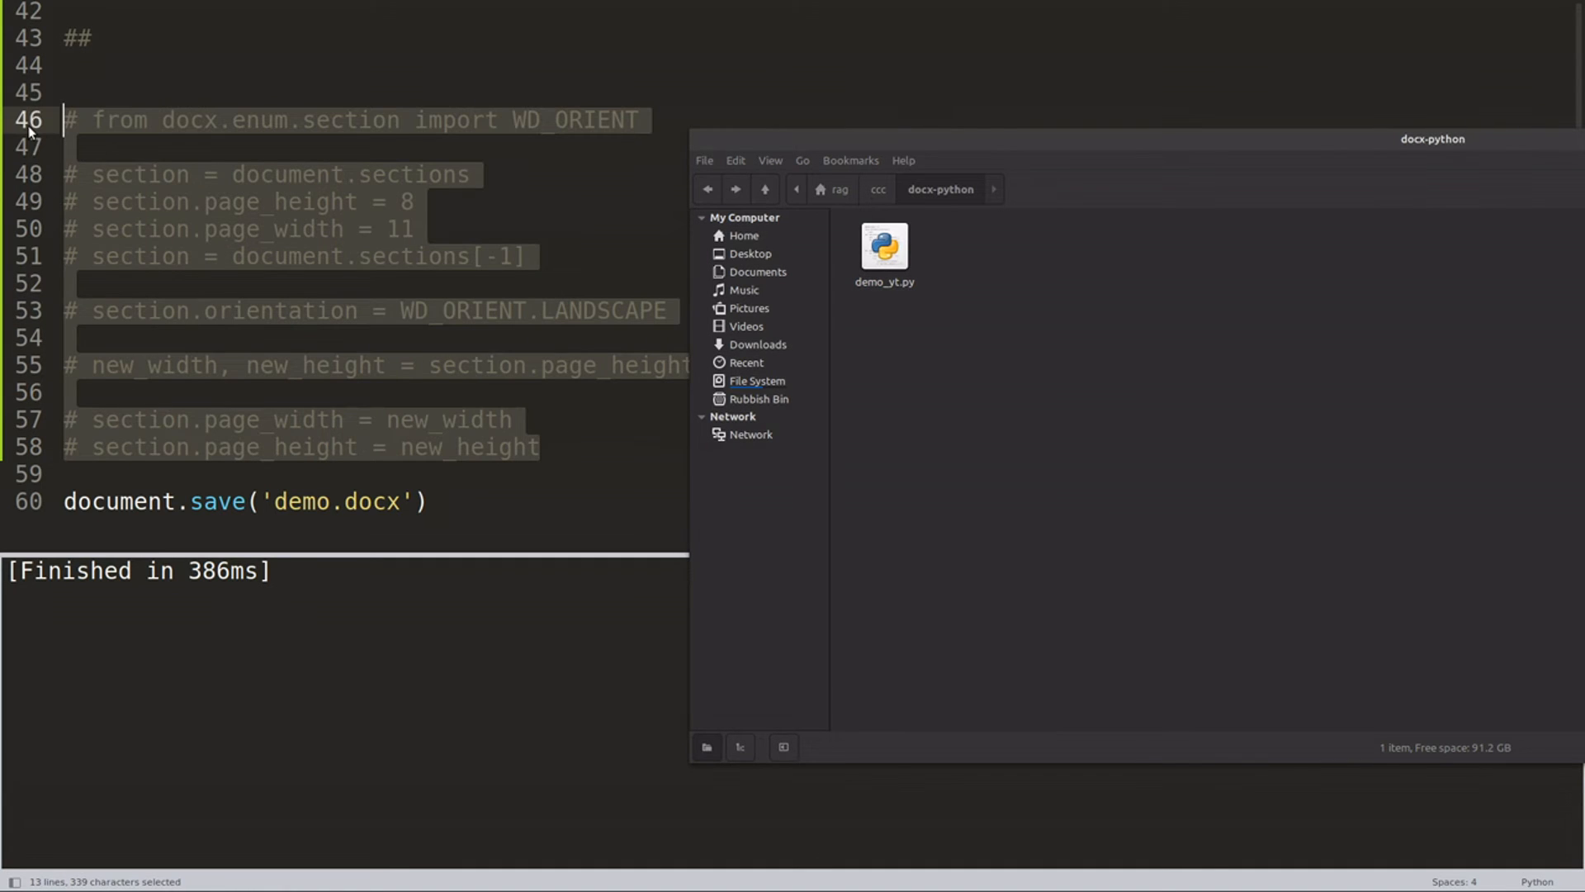
{"action": "key", "text": "ctrl+/"}
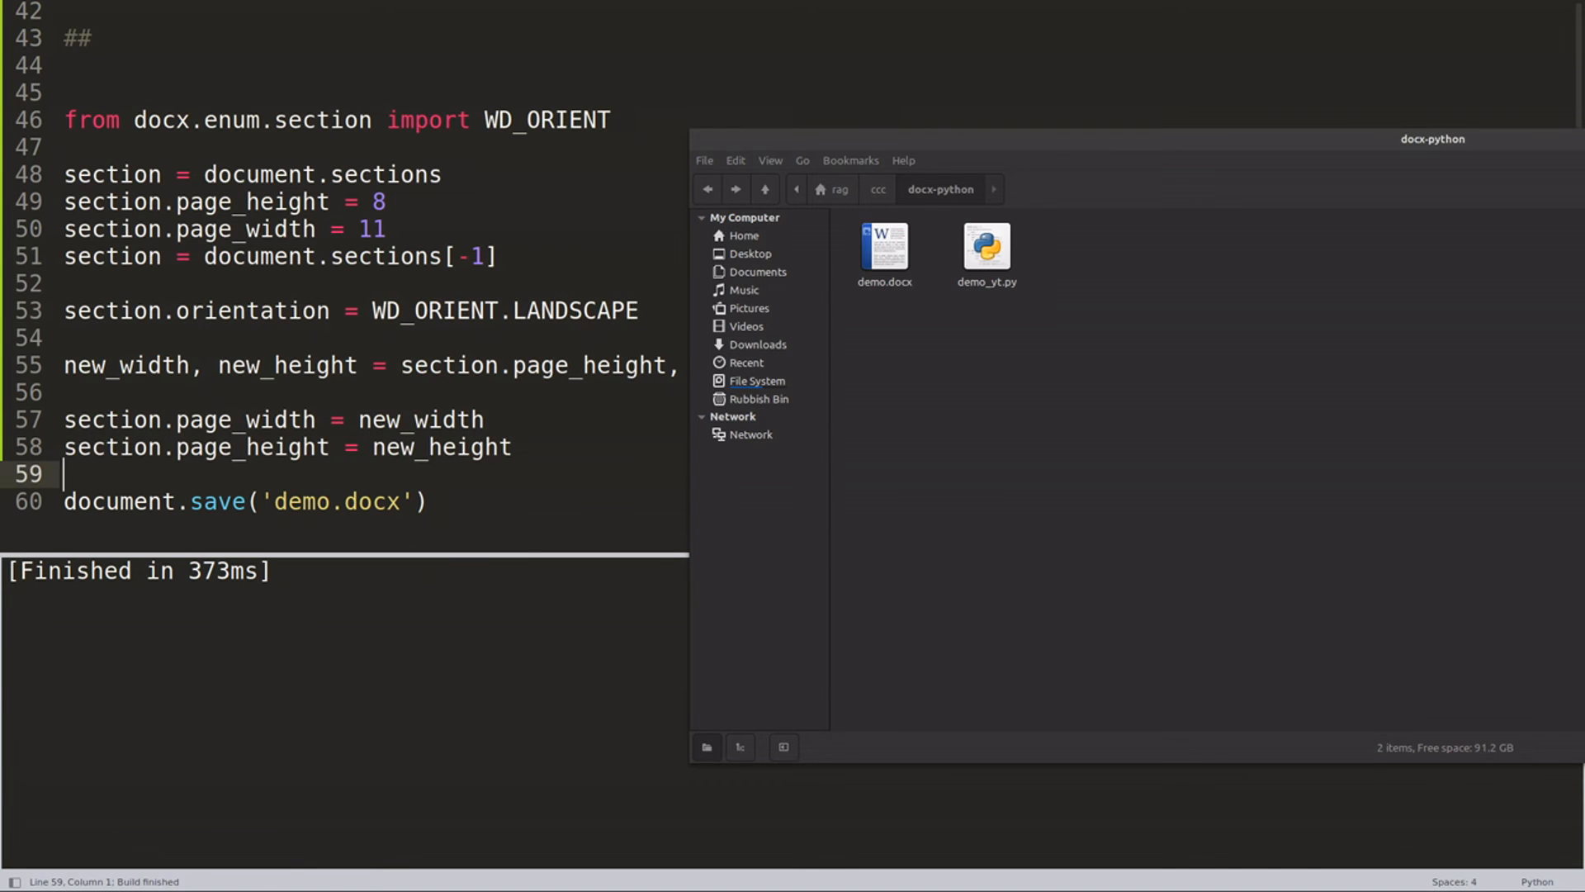
{"action": "left_click", "coordinate": [884, 247]}
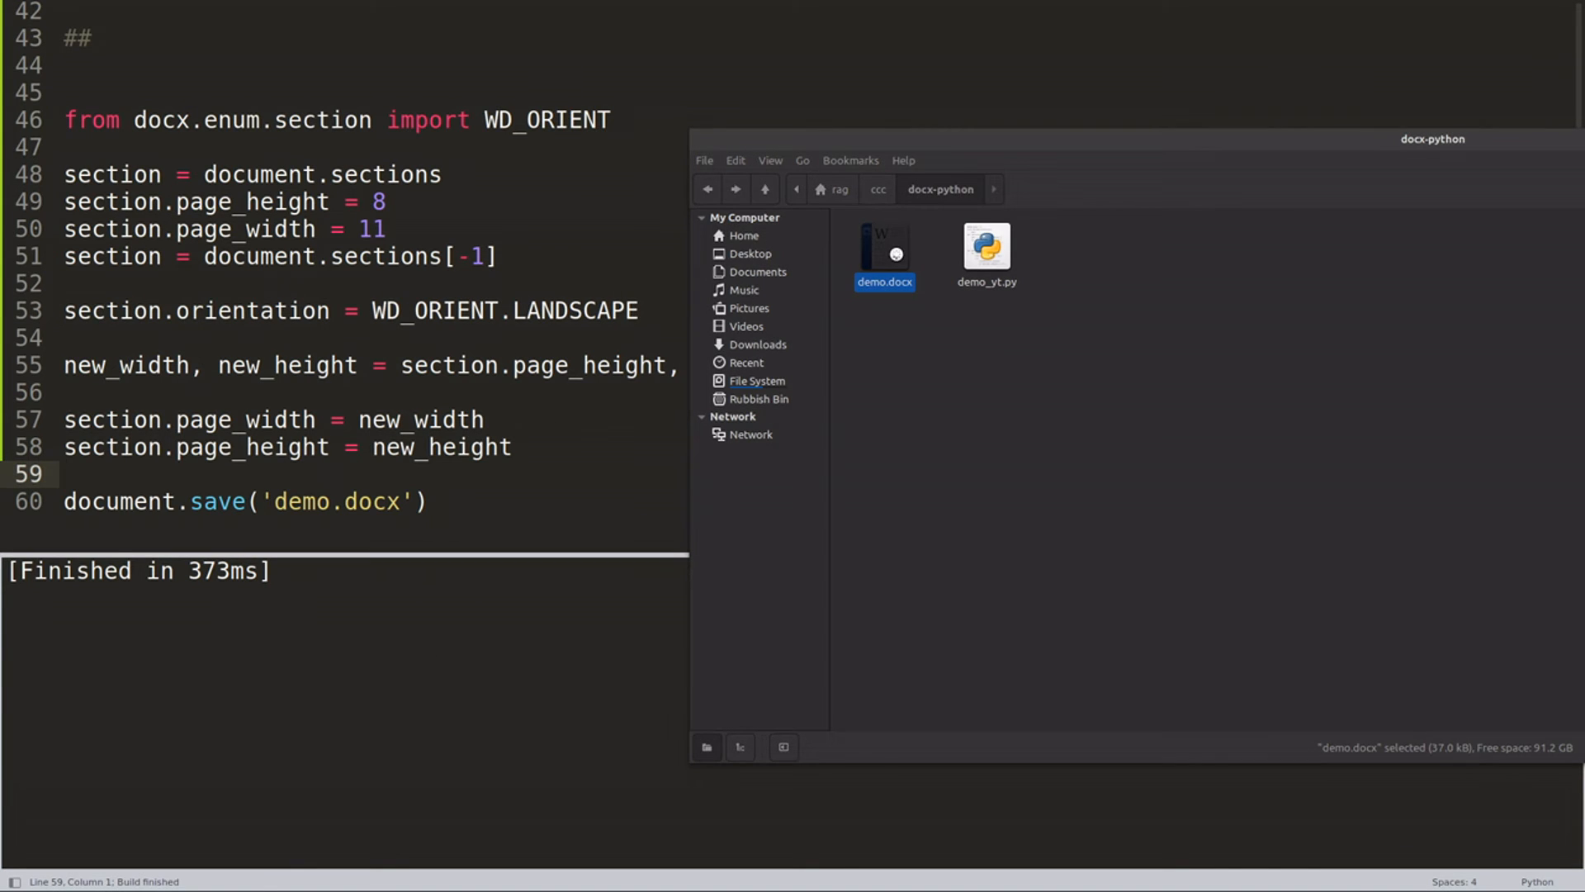
{"action": "double_click", "coordinate": [882, 248]}
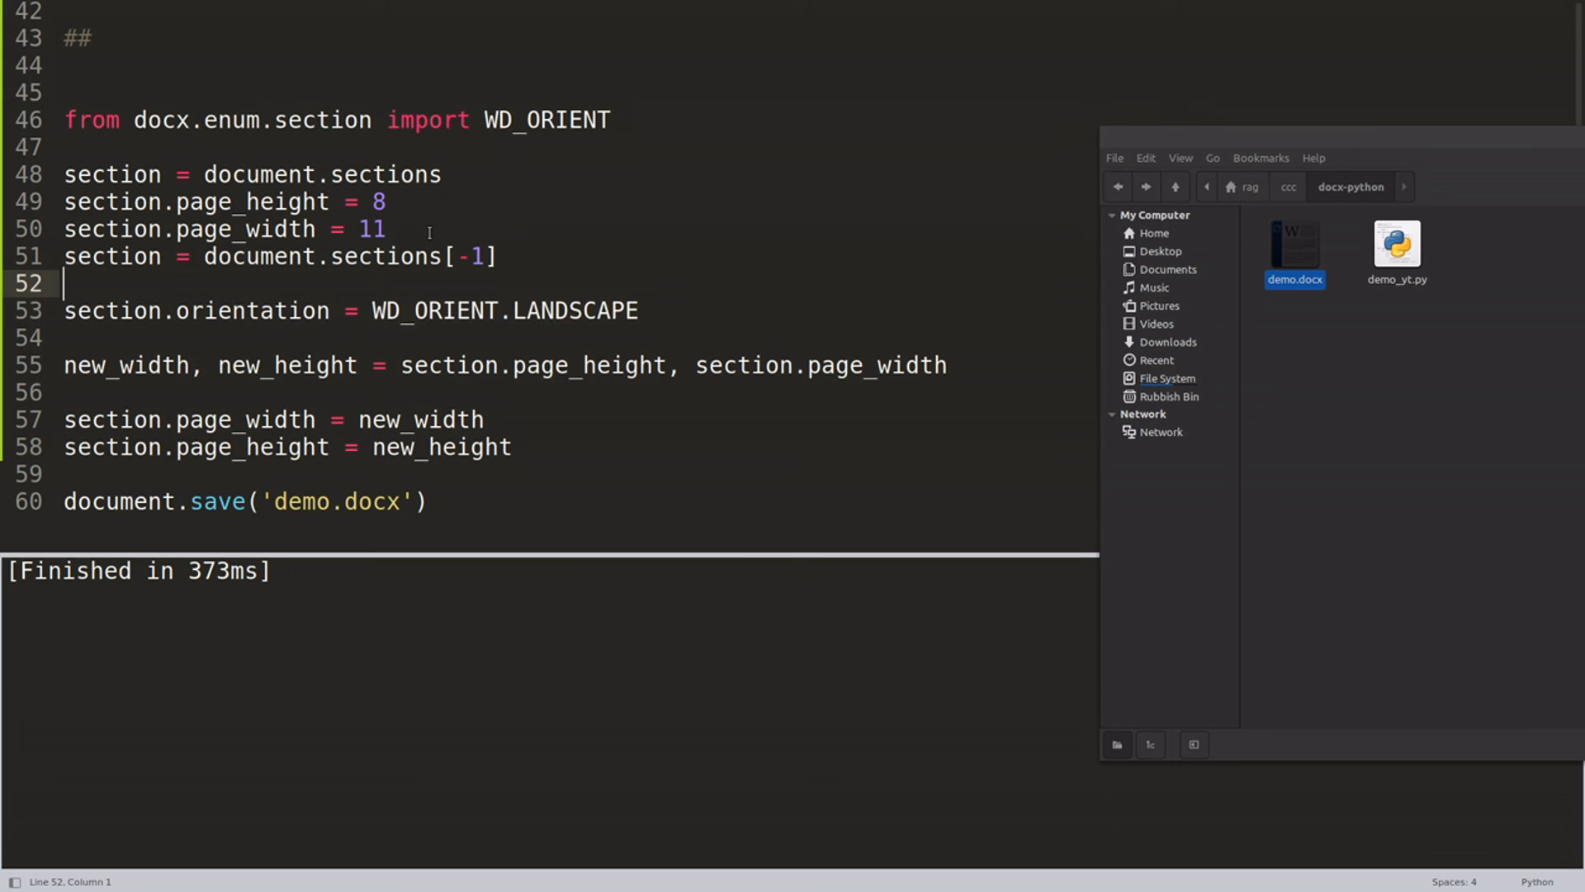
{"action": "left_click_drag", "start_coordinate": [63, 175], "coordinate": [385, 228]}
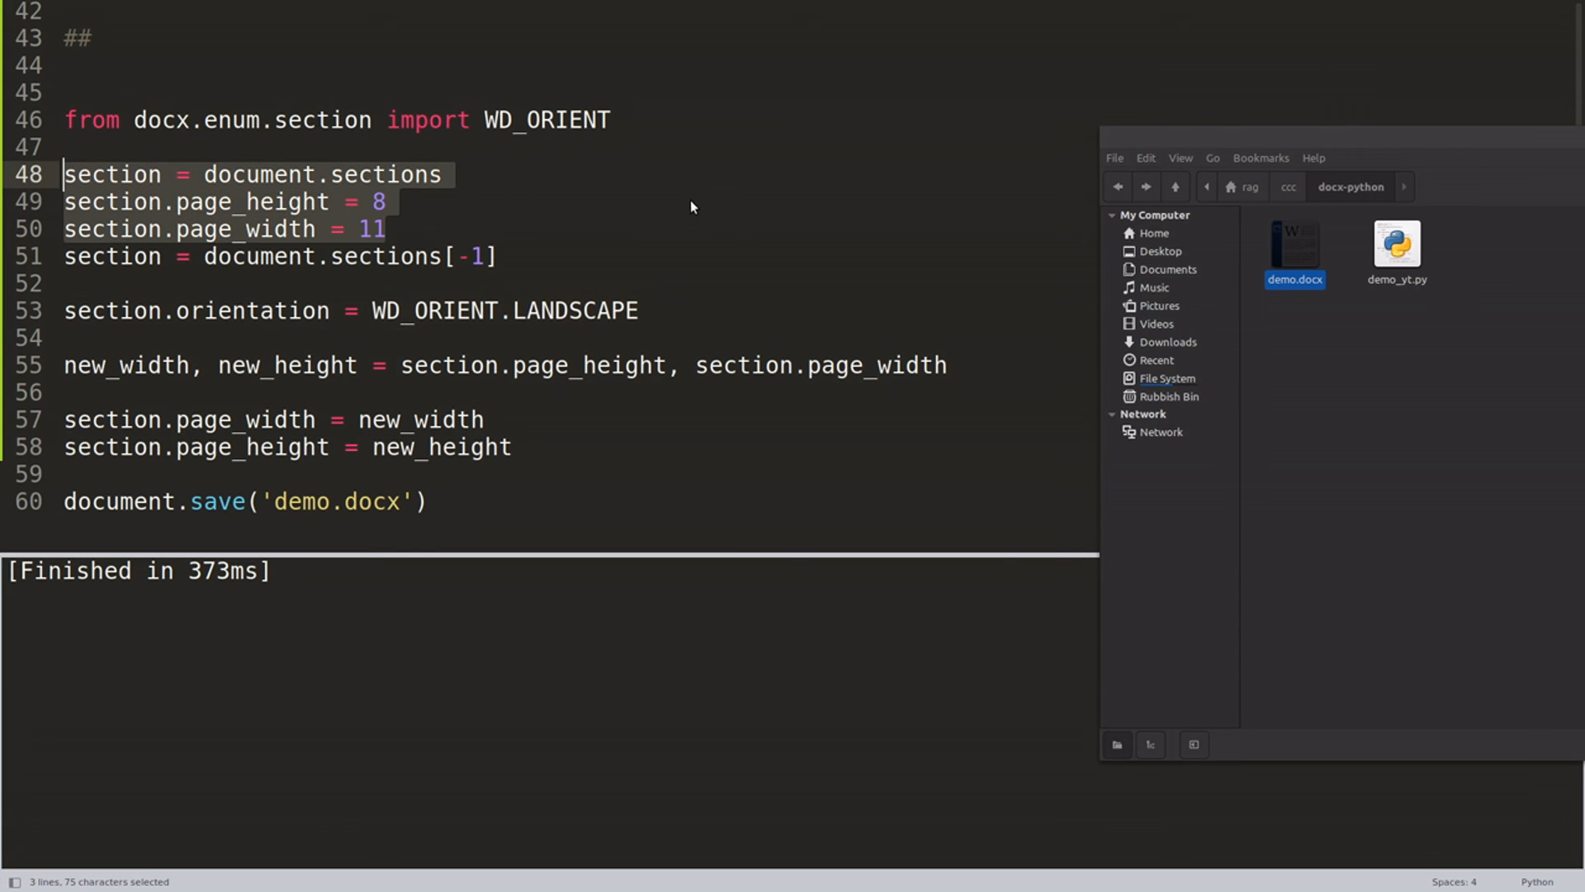
{"action": "left_click", "coordinate": [400, 256]}
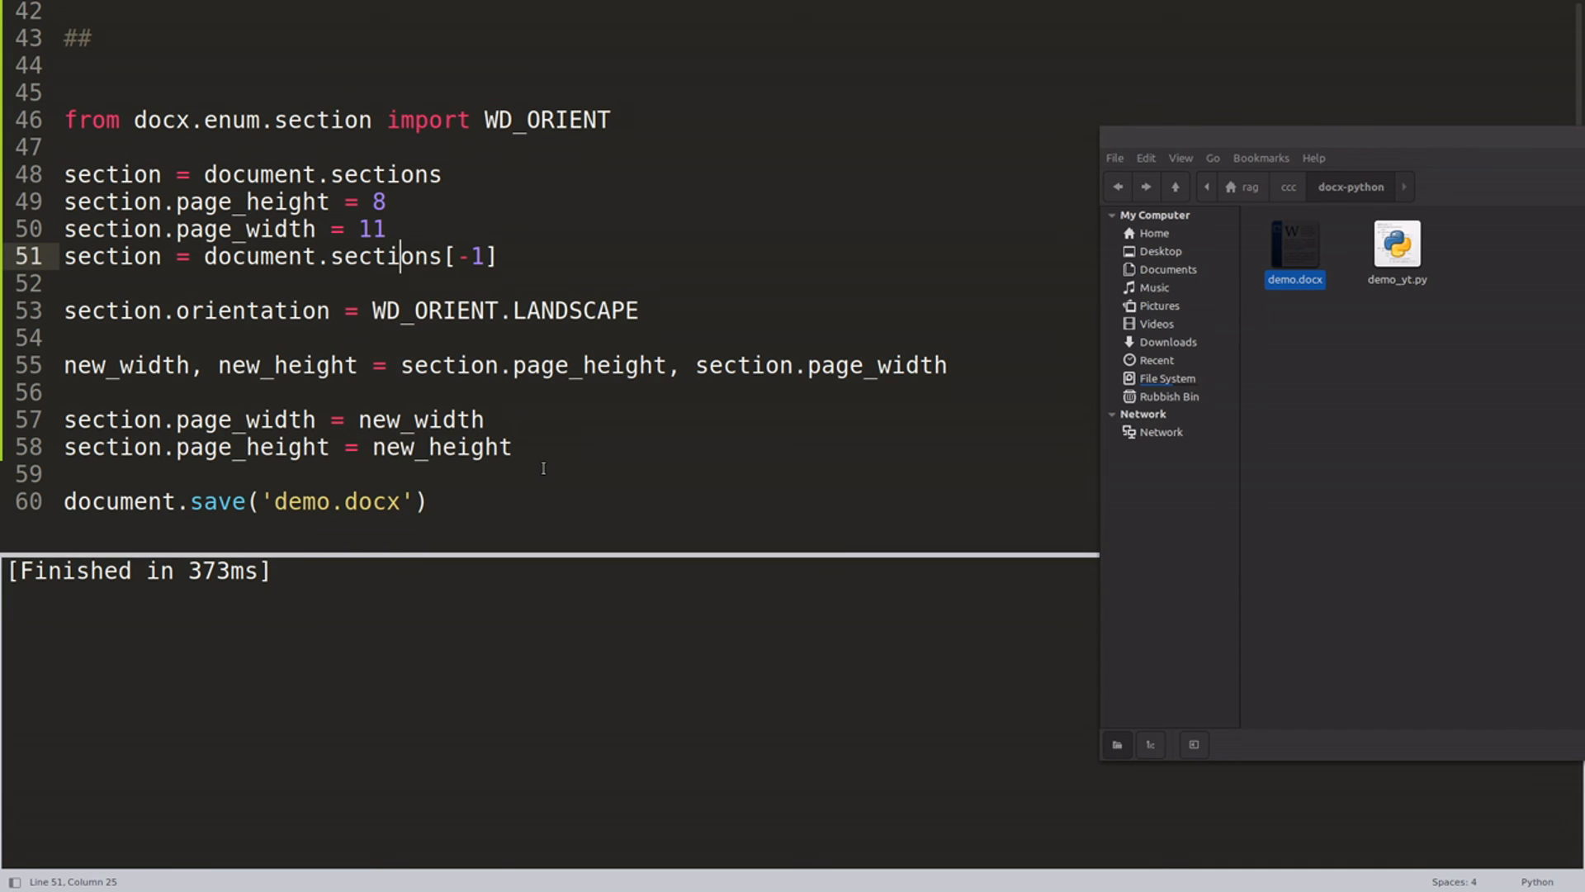
{"action": "mouse_move", "coordinate": [543, 462]}
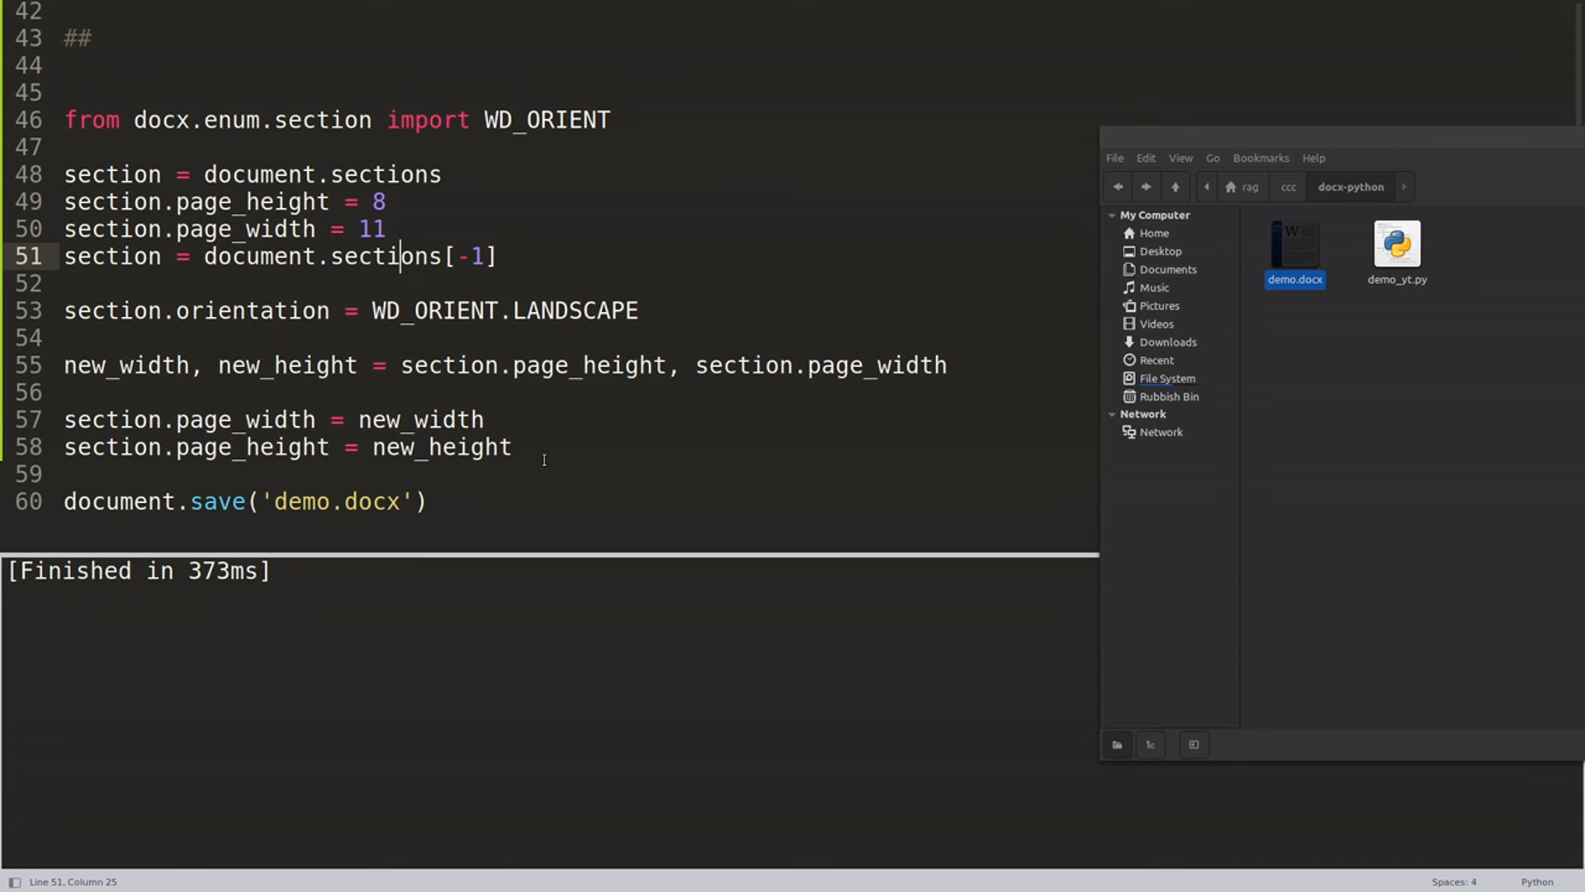